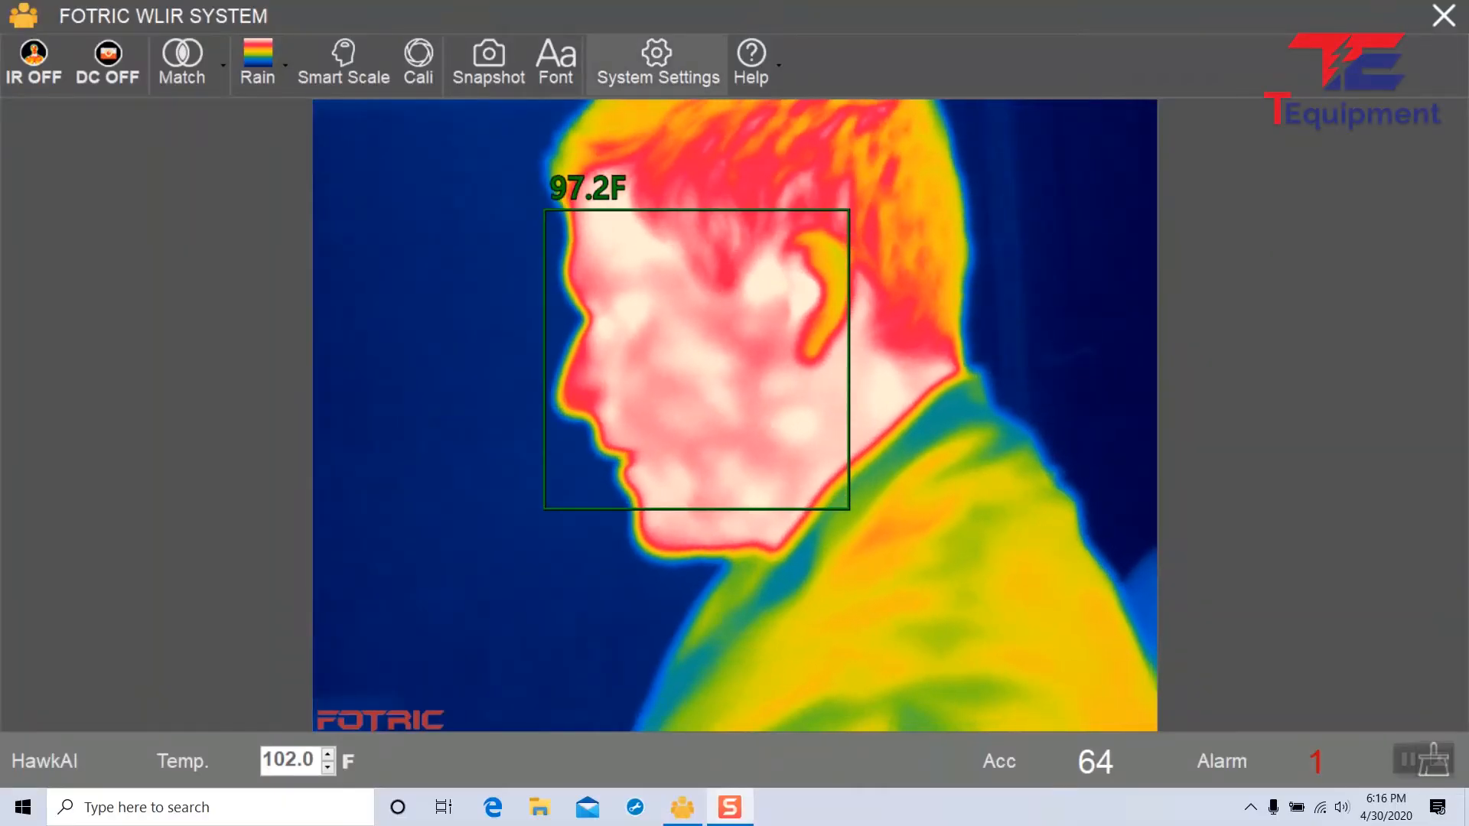
- In the Alarm settings, preview the Human Voice sound, then keep Alarm Bell as alarm sound
left_click(656, 64)
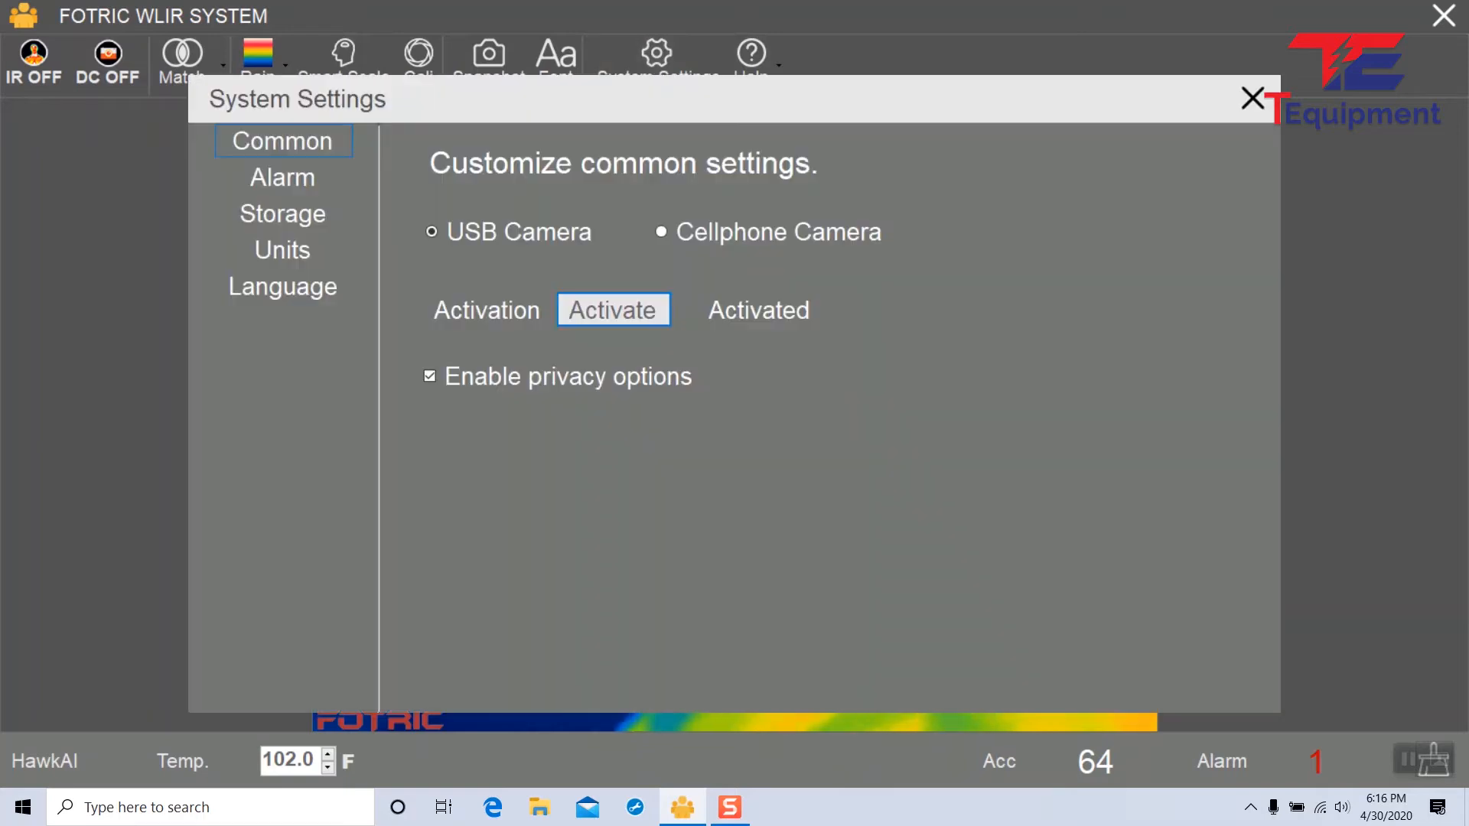
left_click(280, 177)
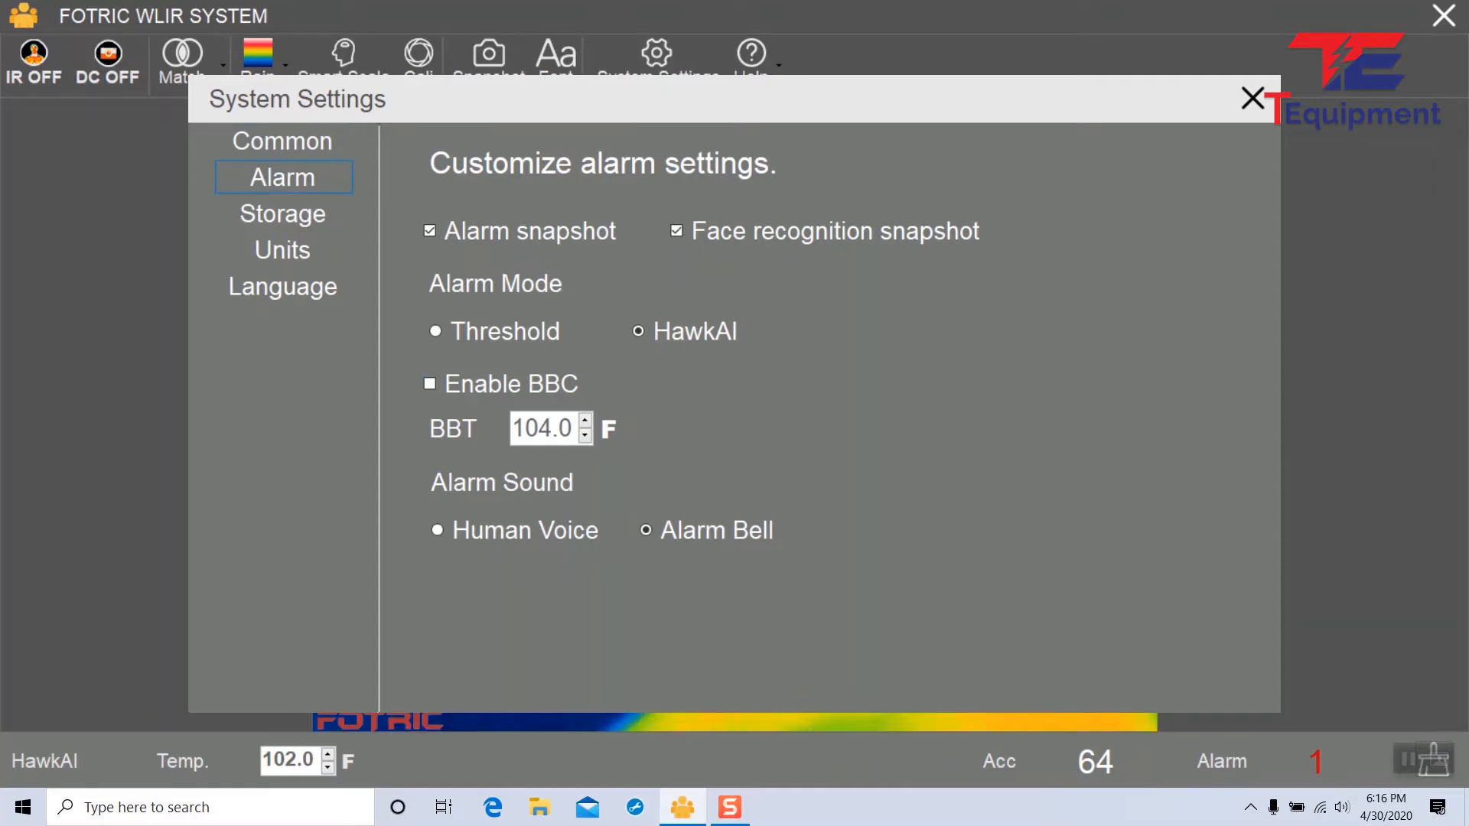
left_click(429, 384)
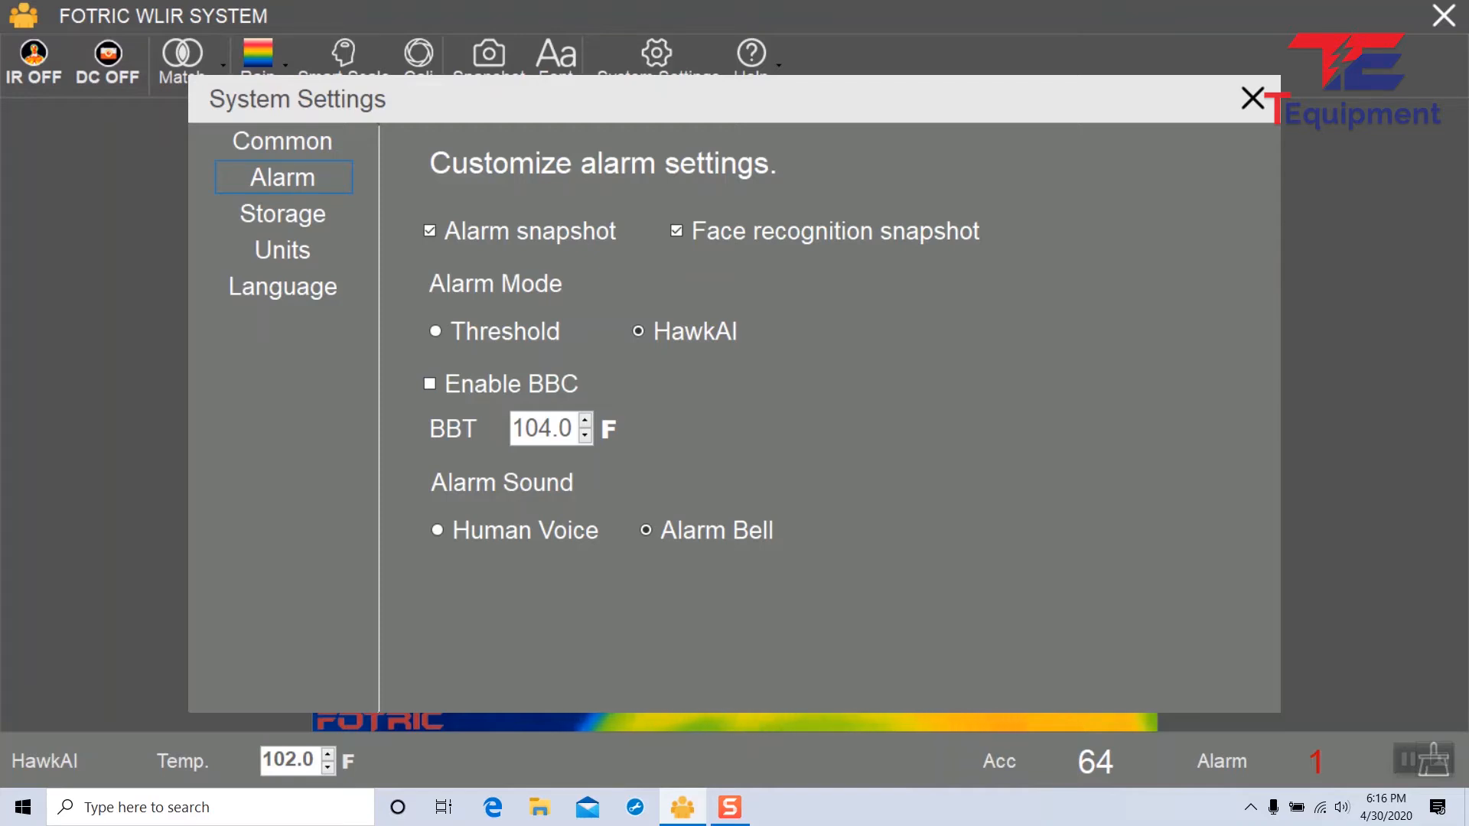
left_click(437, 530)
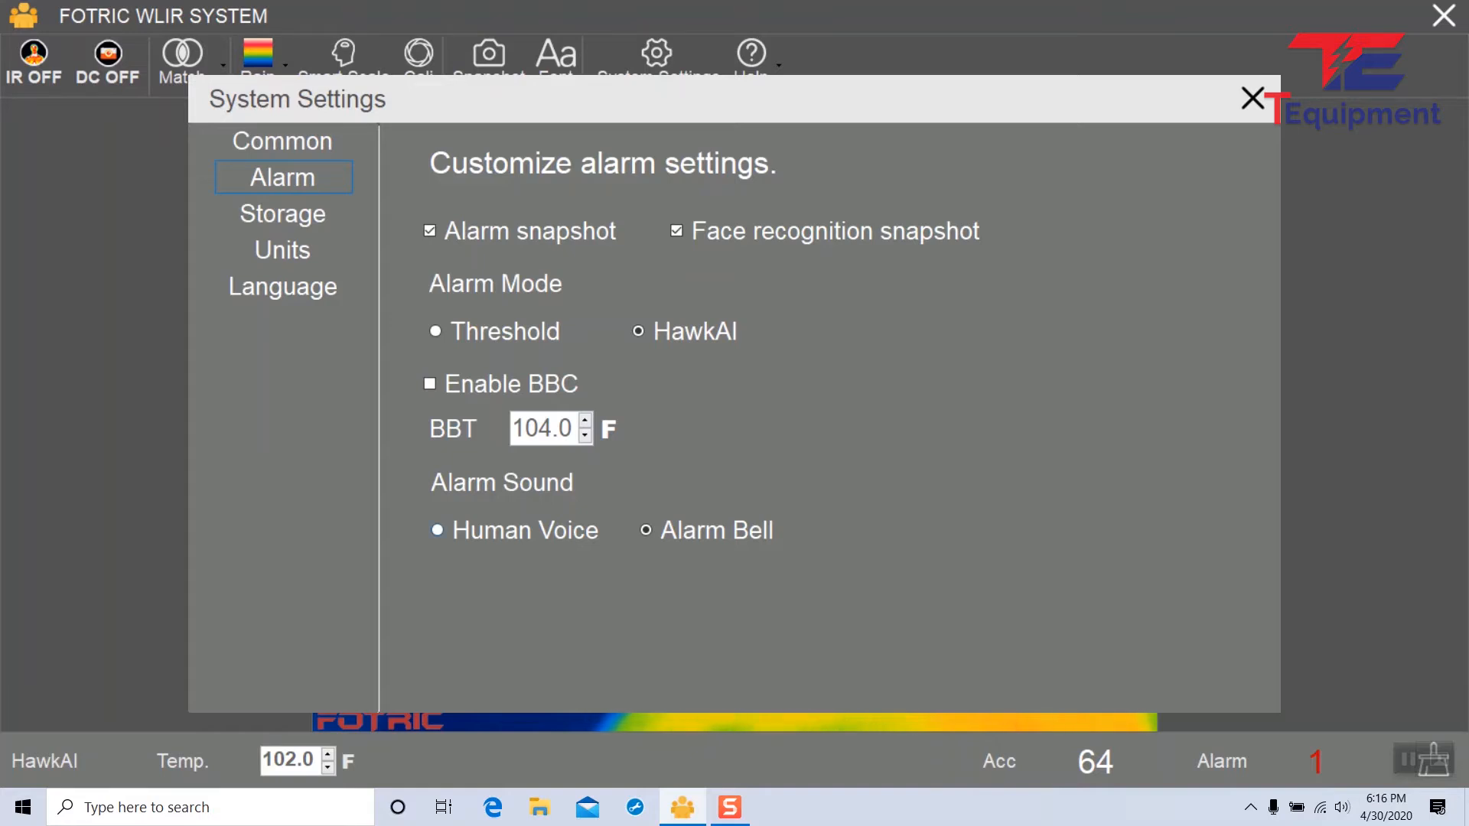
left_click(645, 530)
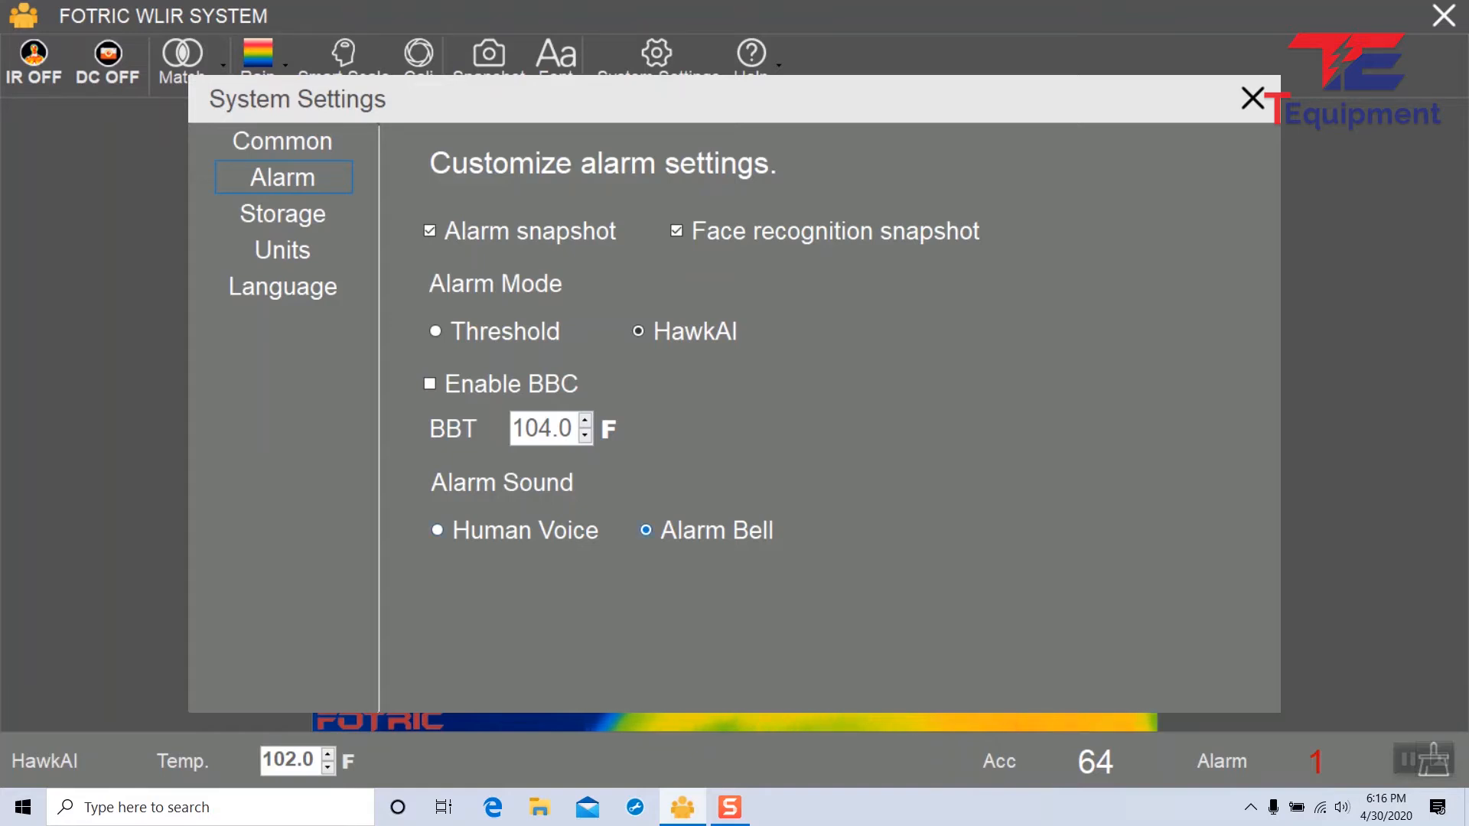
mouse_move(728, 806)
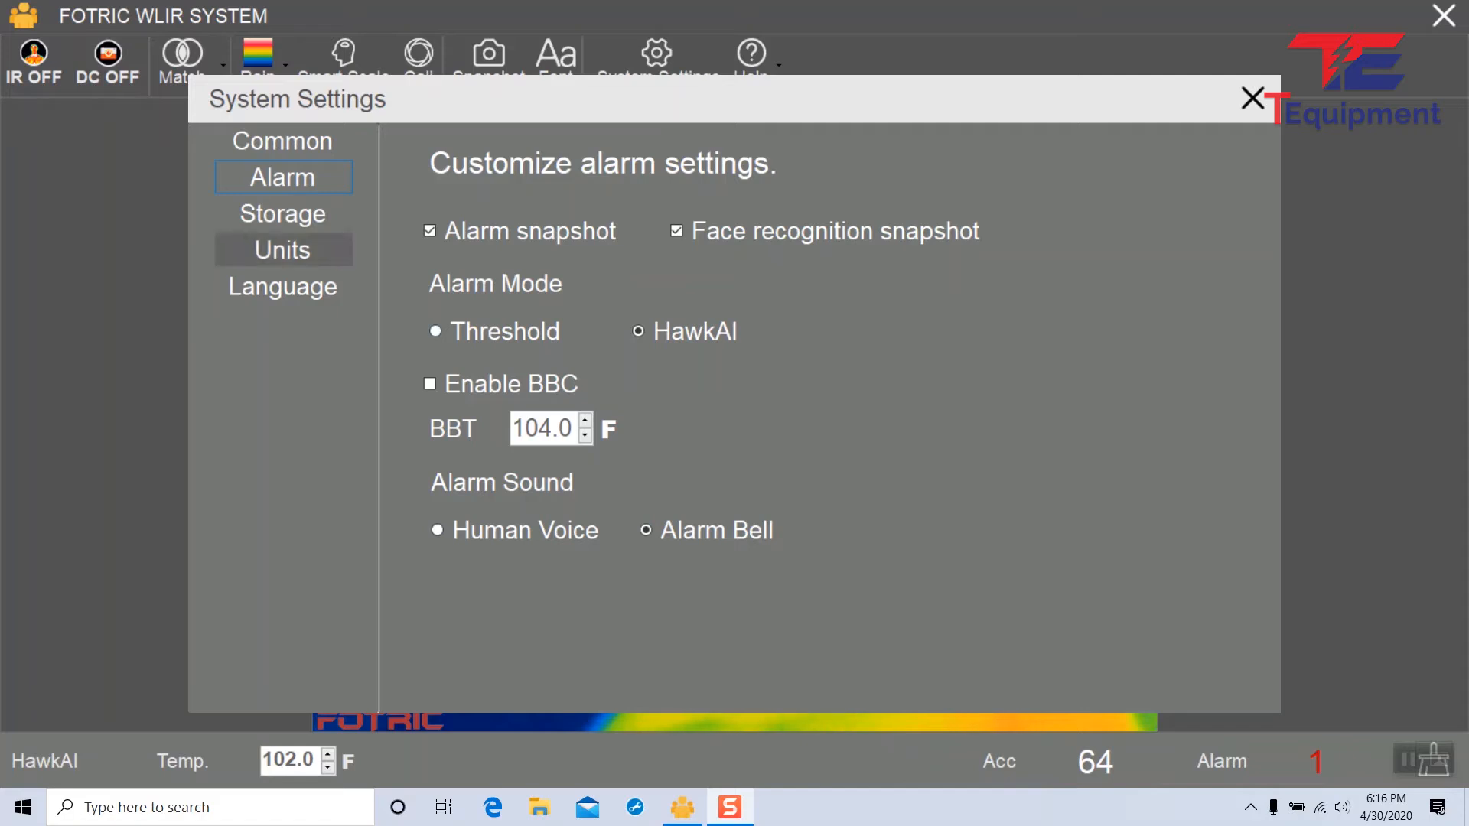
- Check the storage file location (C:\WLIR), then view the temperature Units settings
left_click(282, 214)
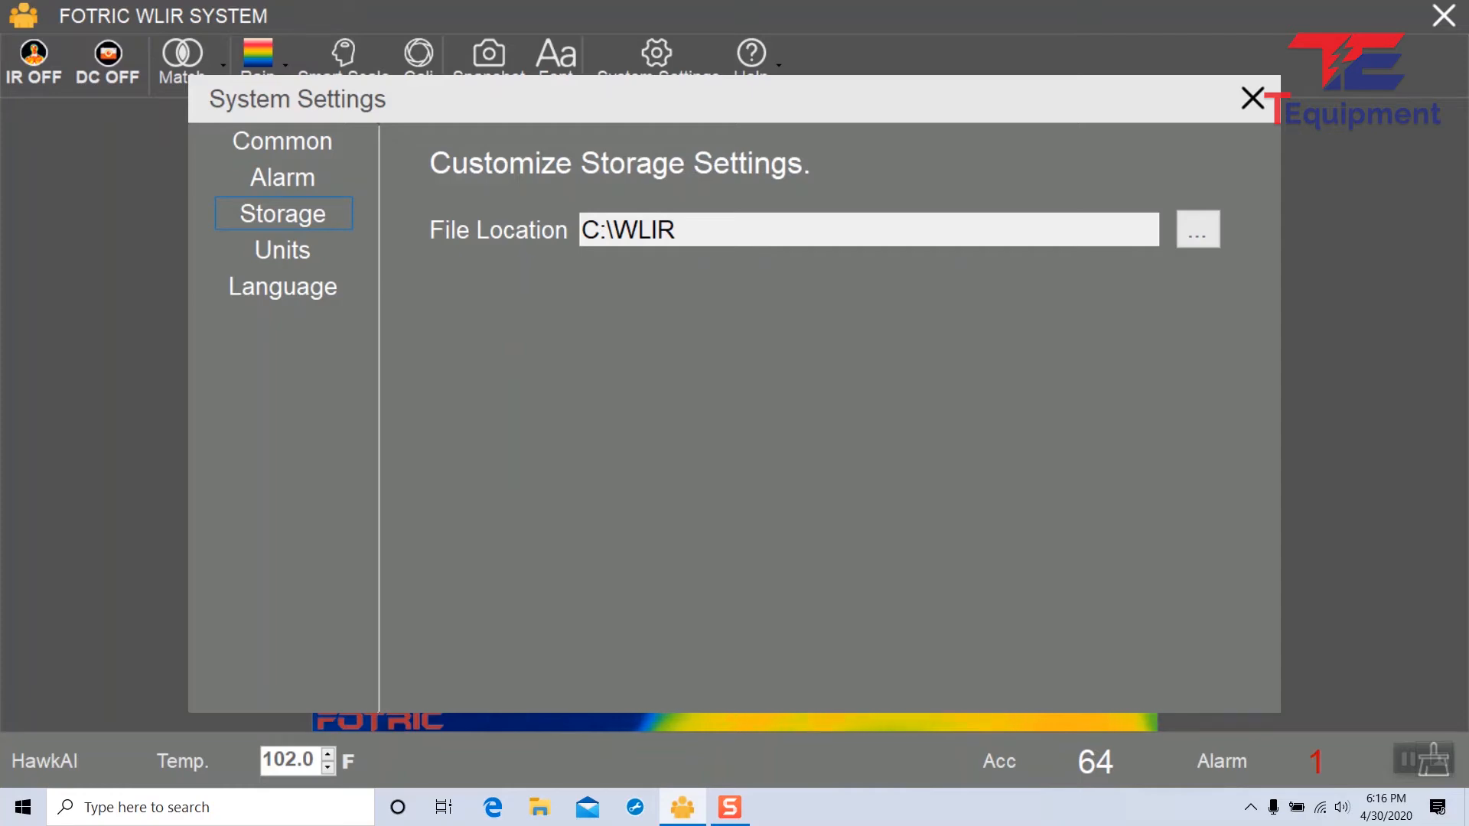
left_click(282, 250)
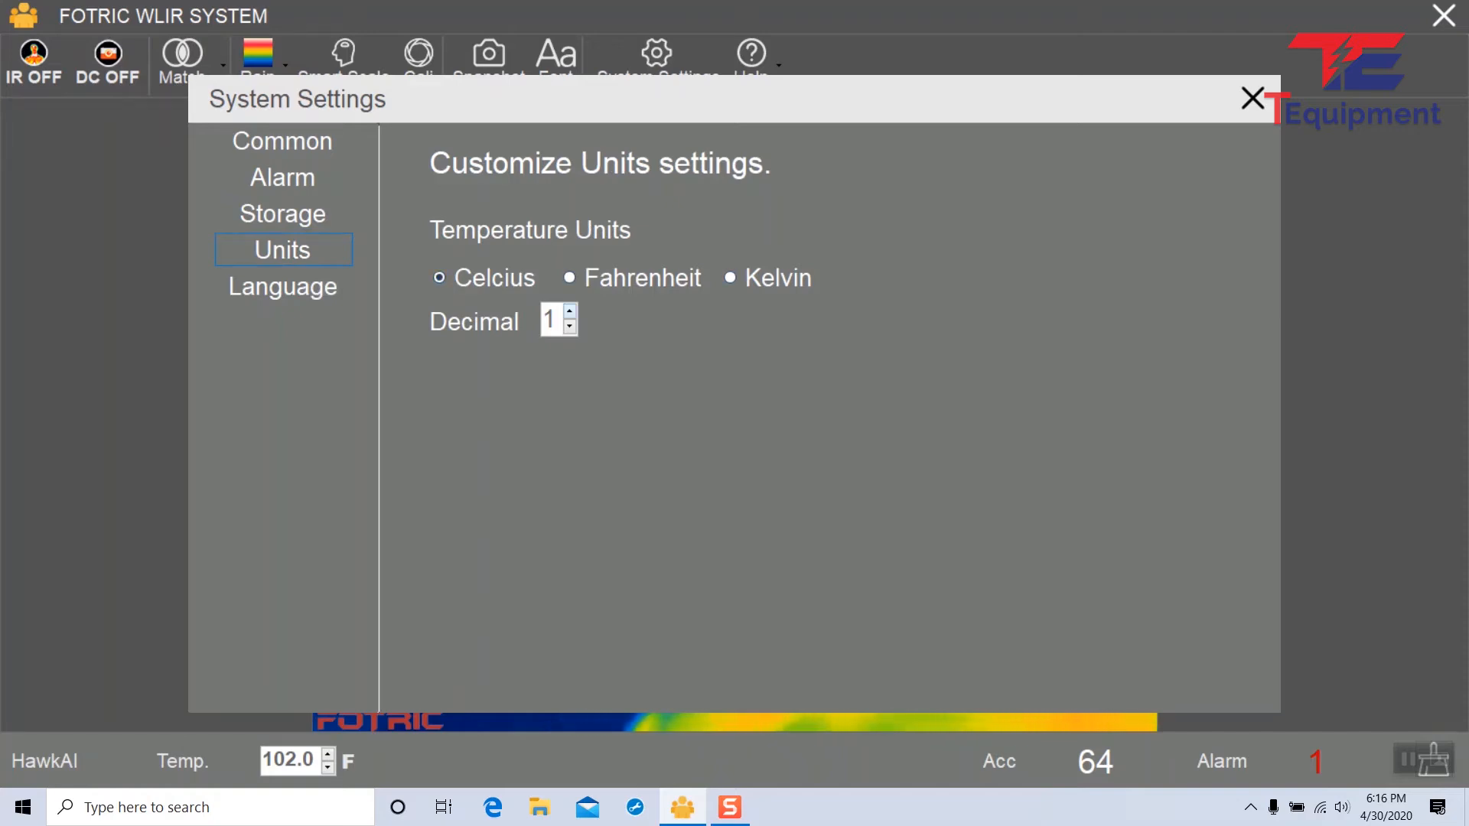
- Apply Celsius readings with 2 decimals, then revert to Fahrenheit with 1 decimal
left_click(569, 314)
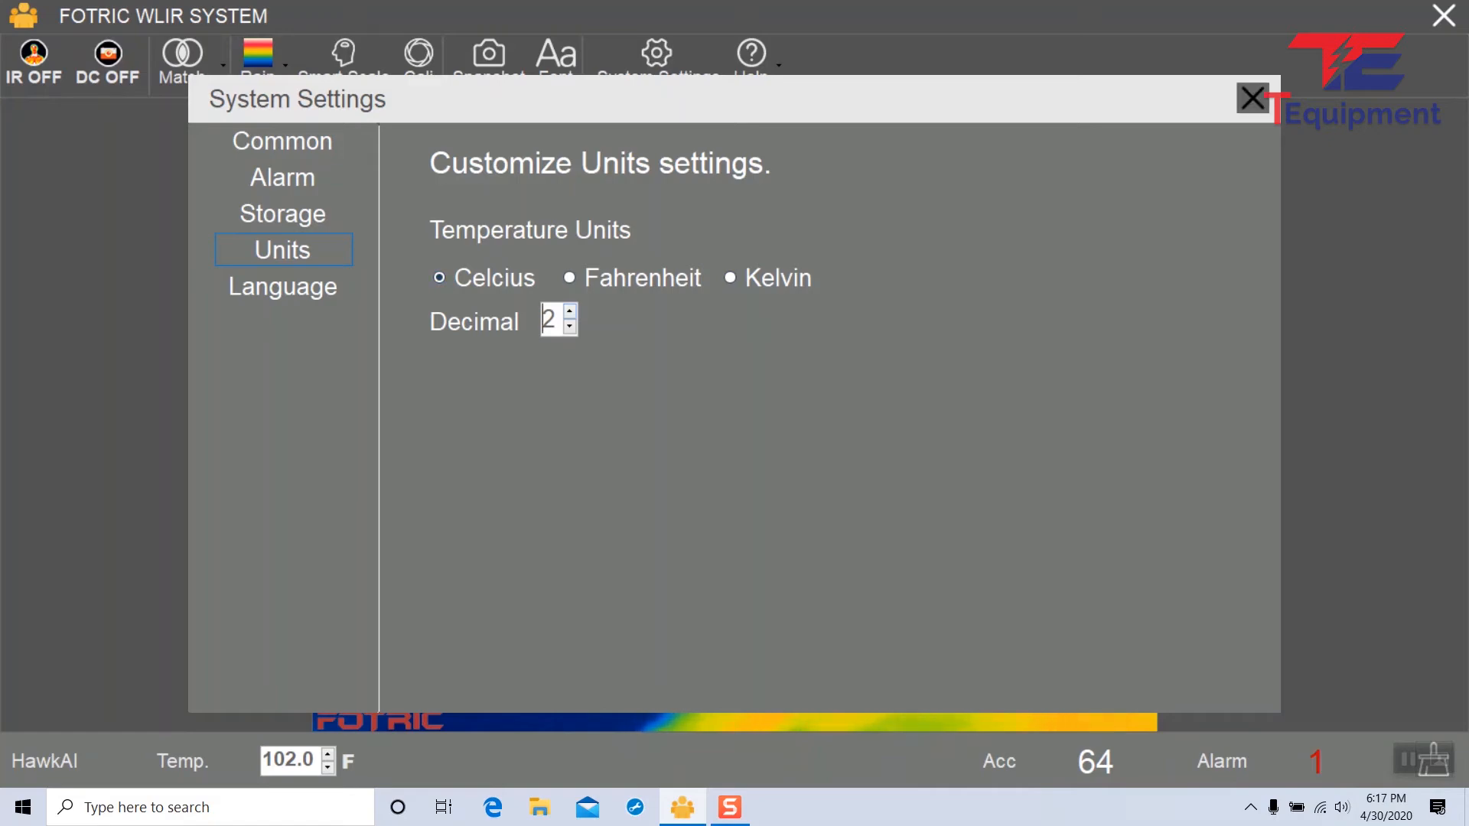
left_click(1251, 98)
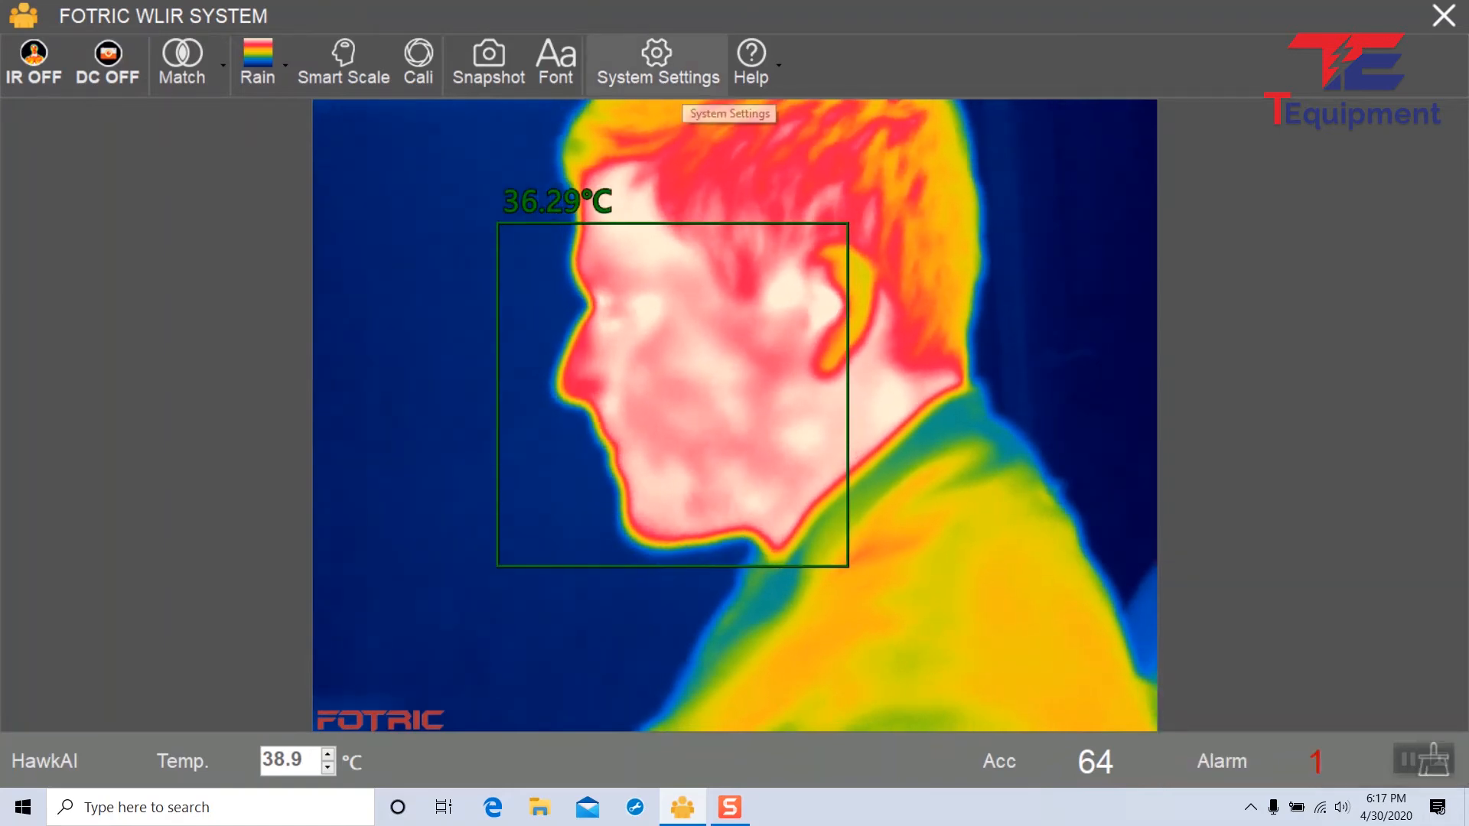
left_click(655, 64)
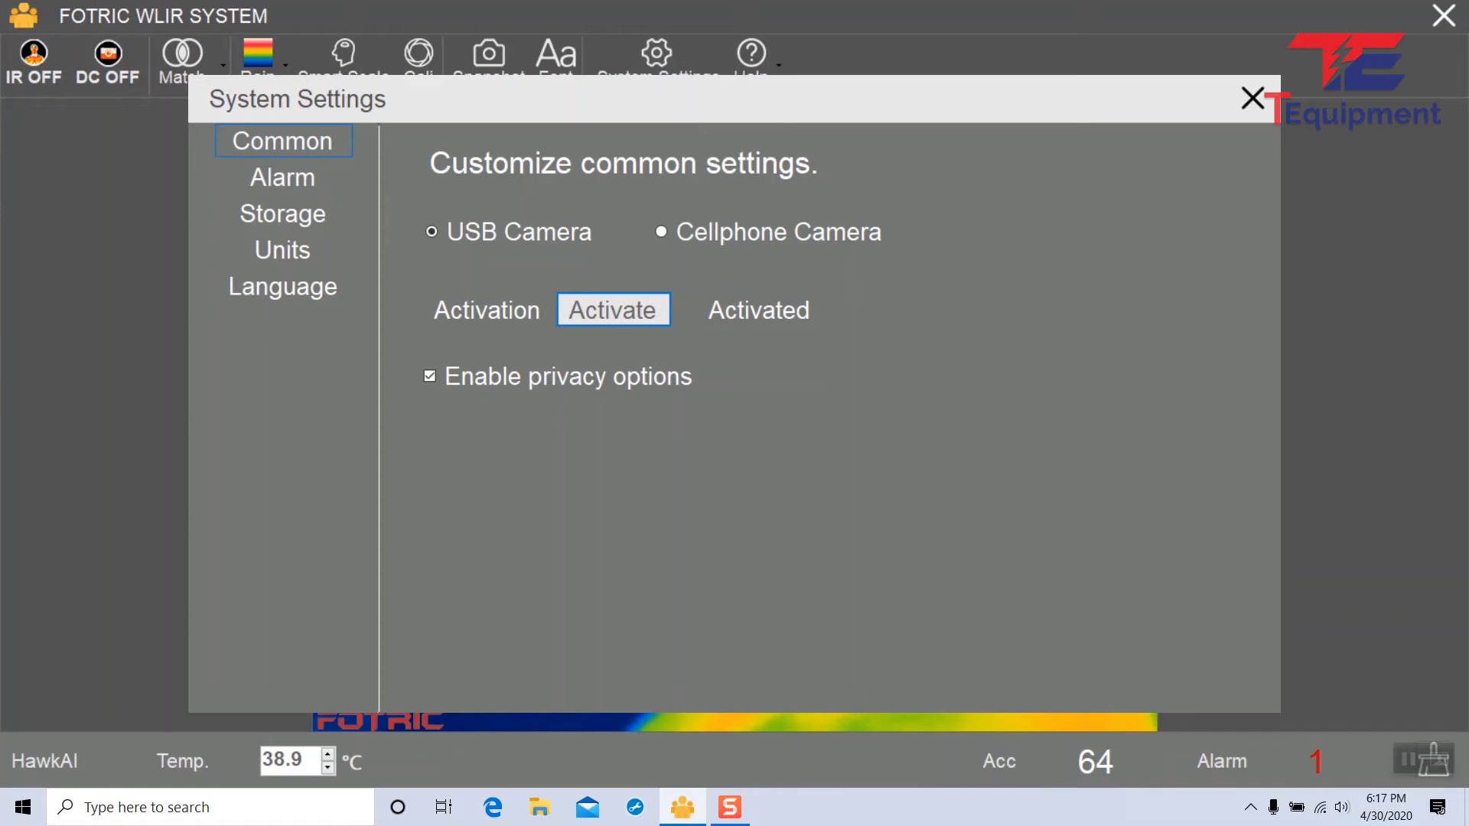
left_click(282, 250)
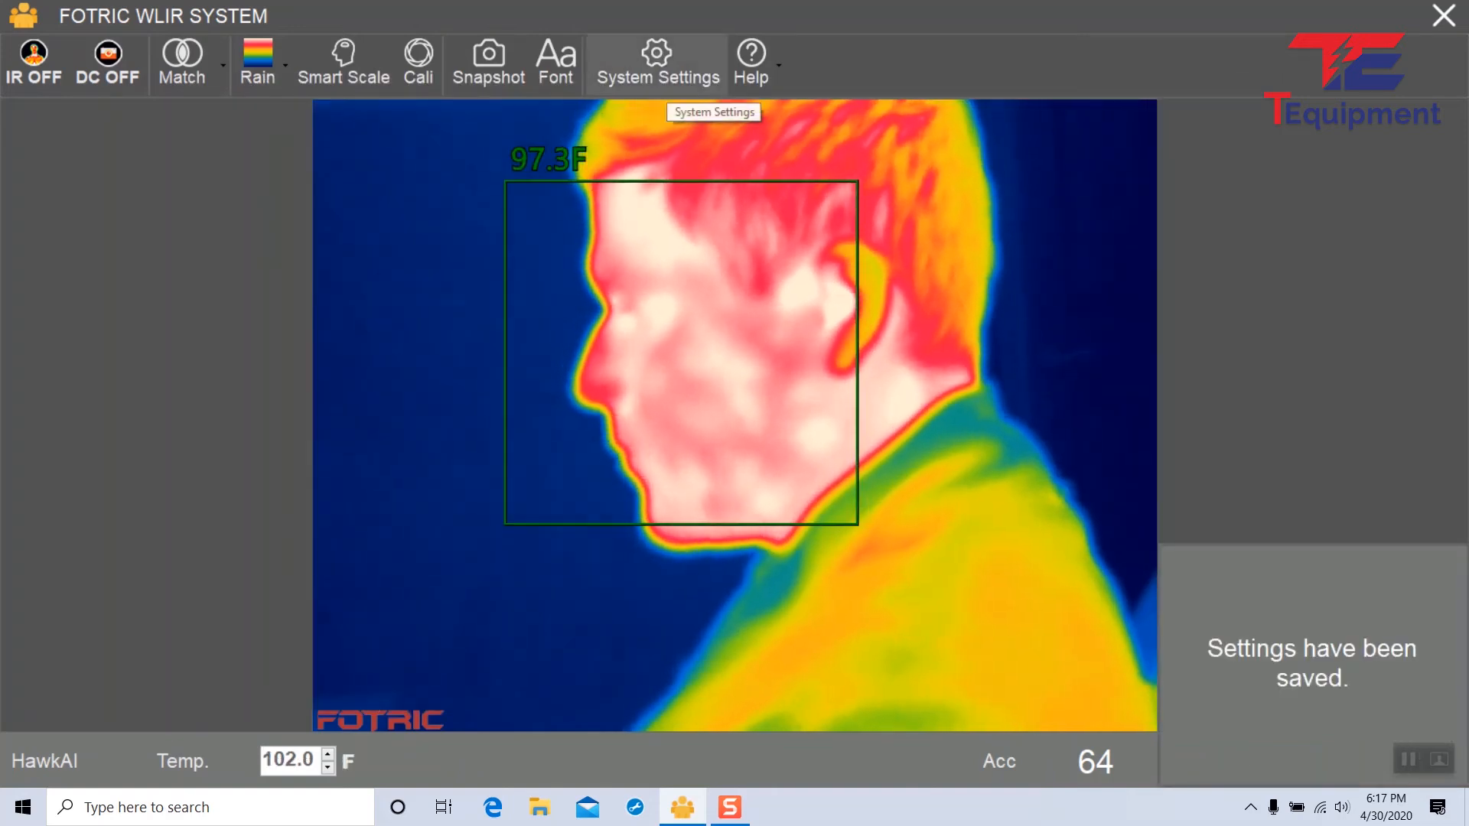
left_click(656, 63)
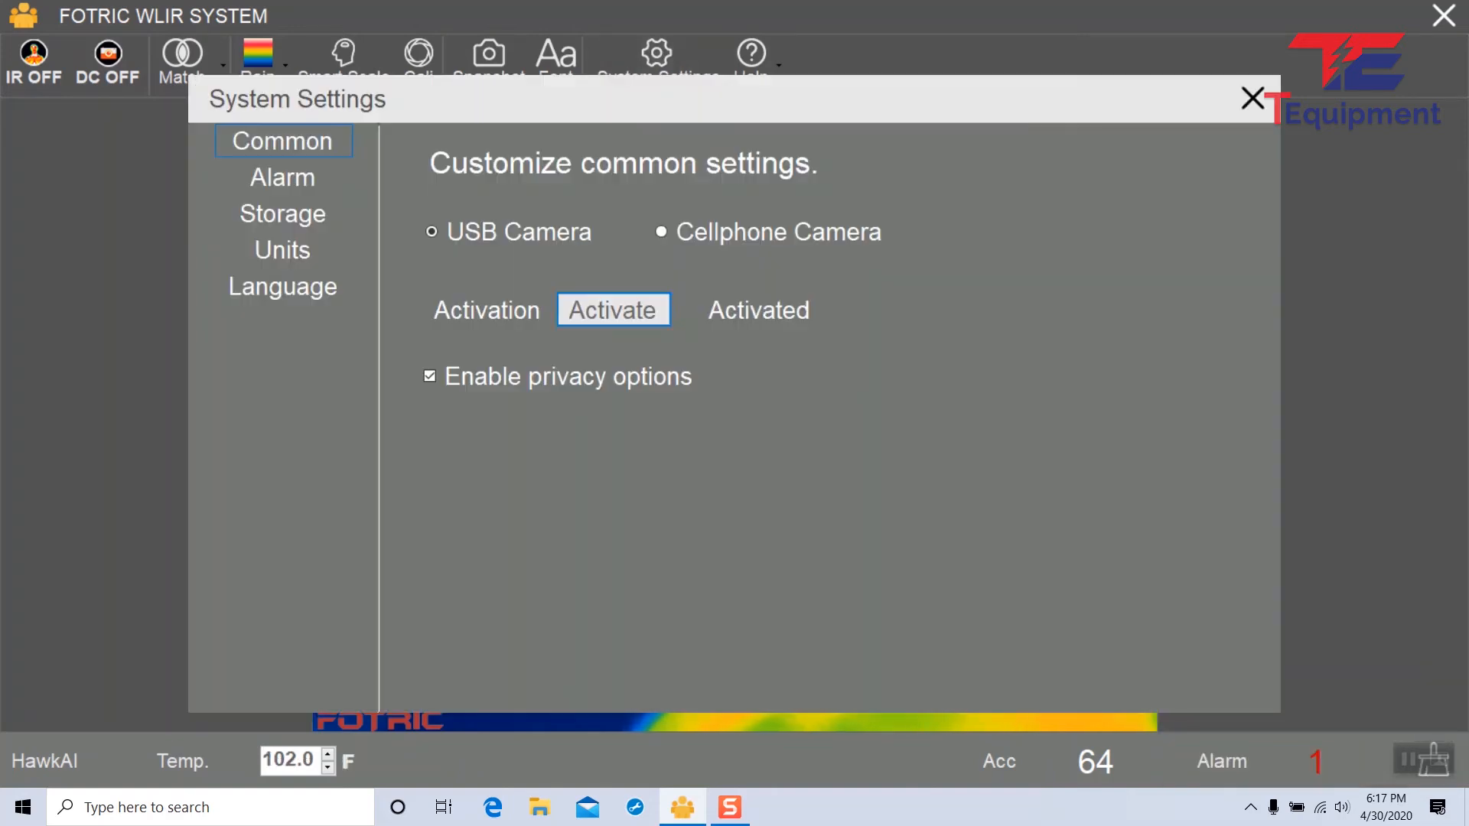
- Set the interface language to Italiano, accept the restart notice, and relaunch WLIR
left_click(283, 285)
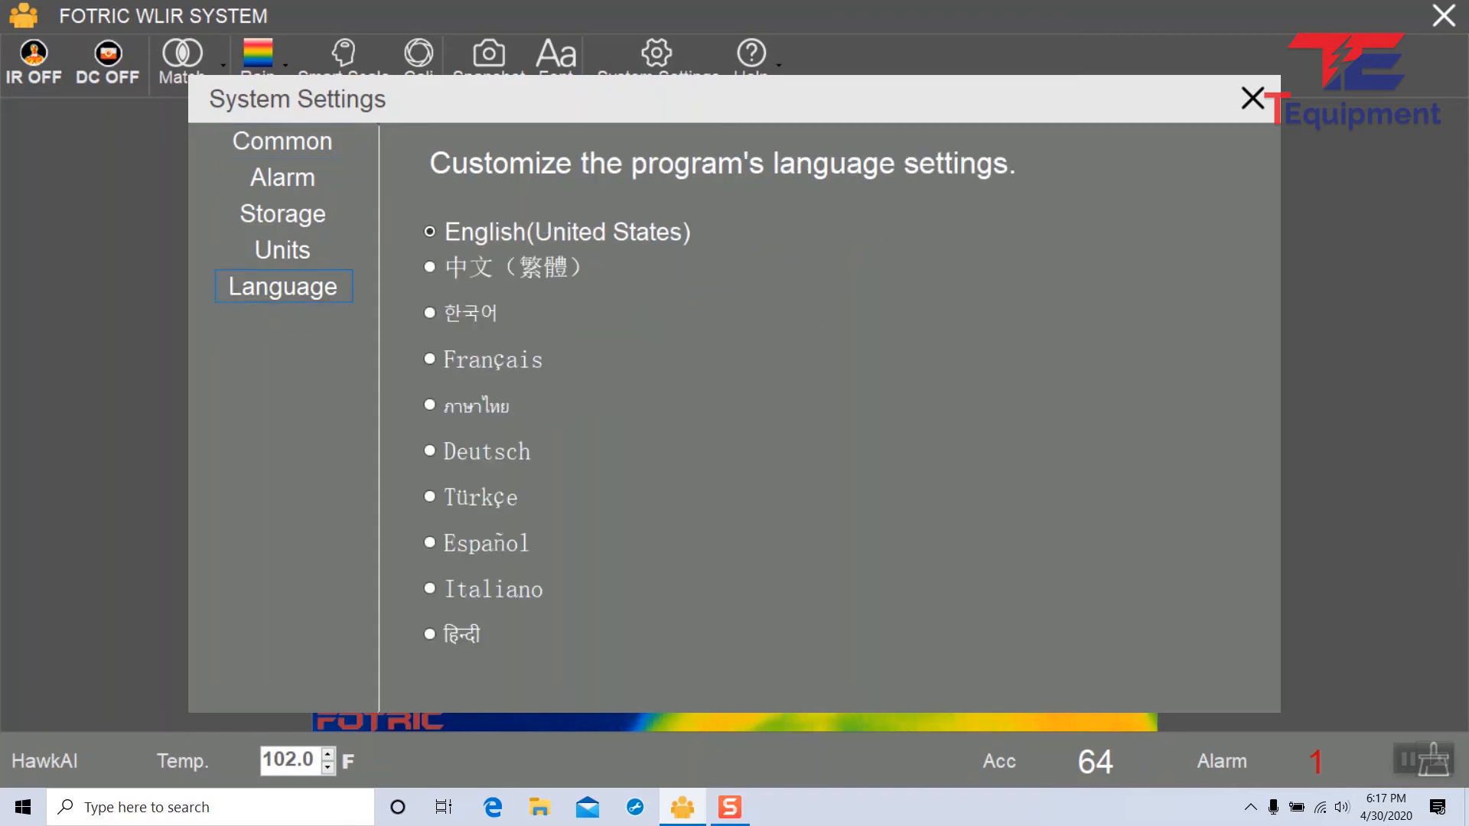
left_click(430, 231)
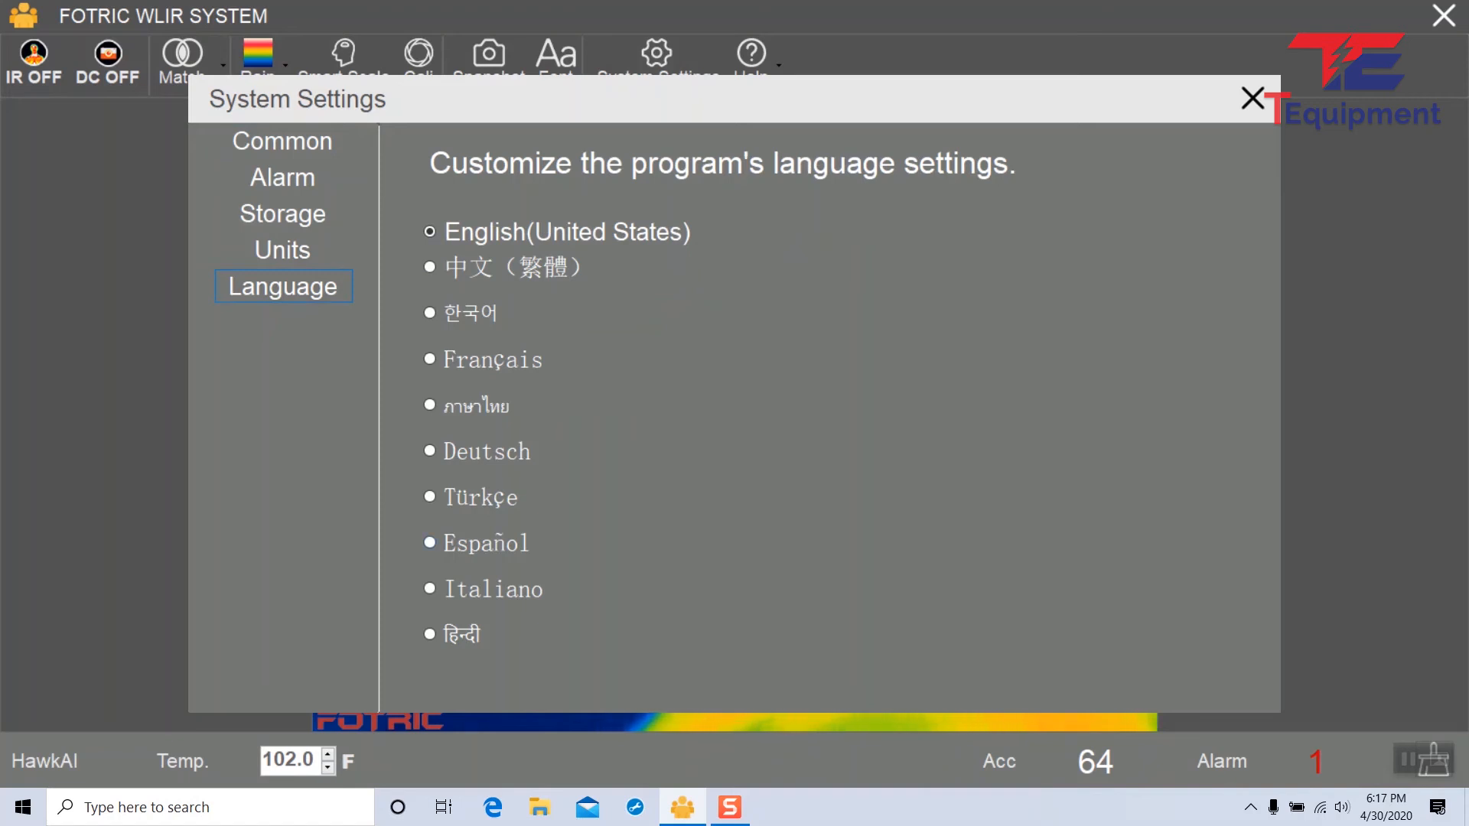
left_click(430, 588)
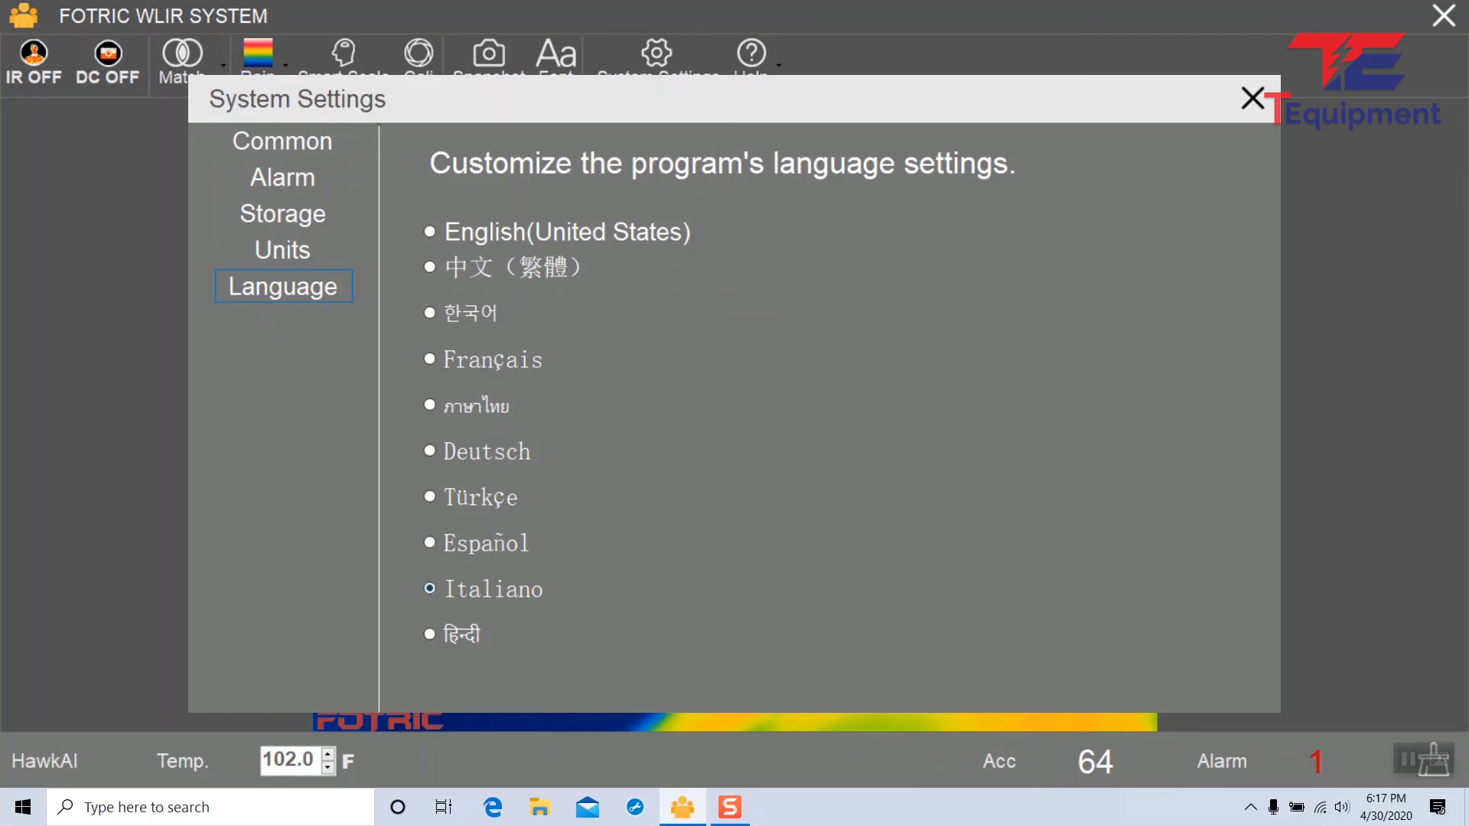
left_click(430, 589)
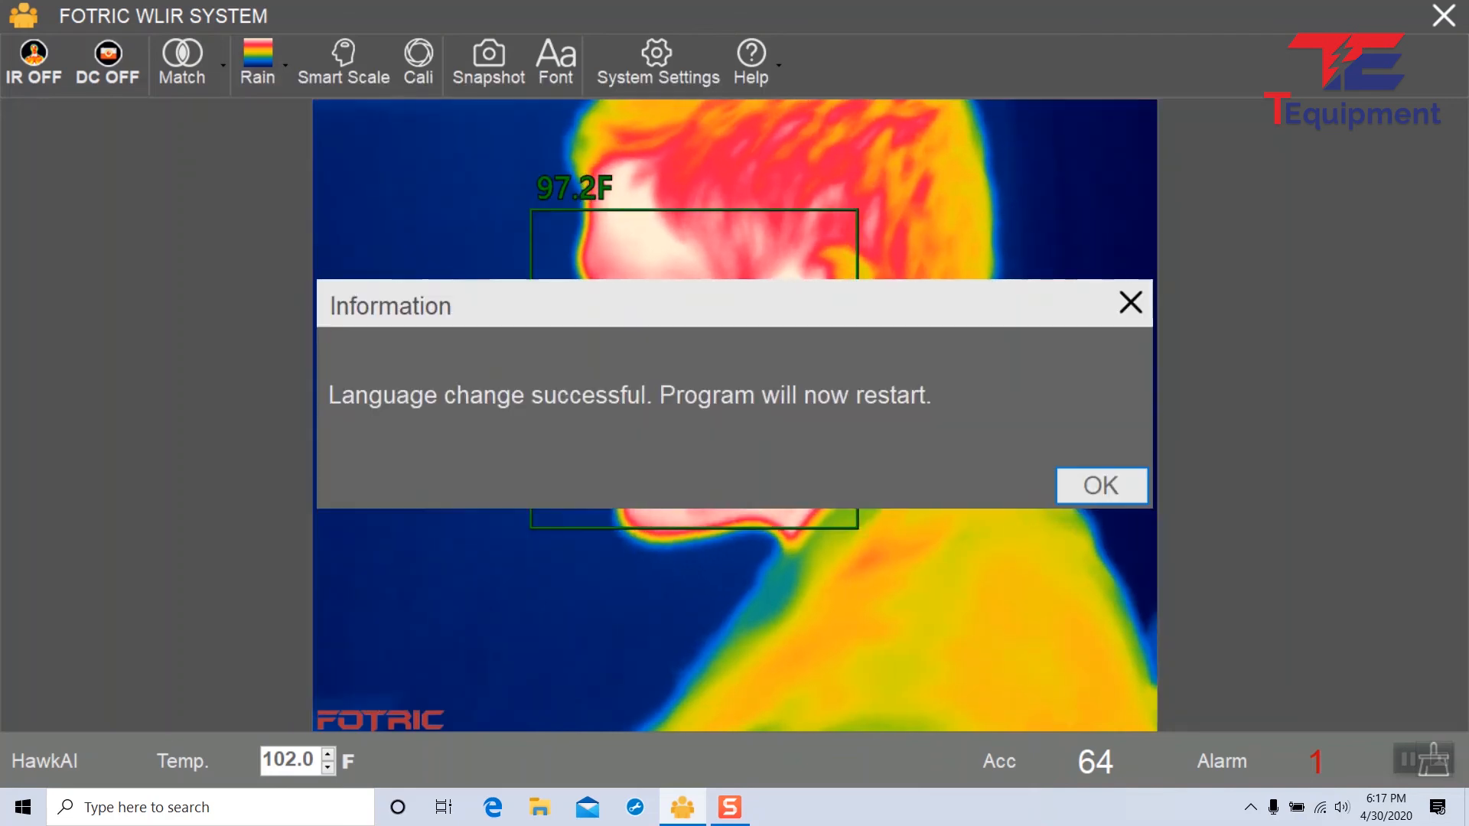
left_click(1100, 485)
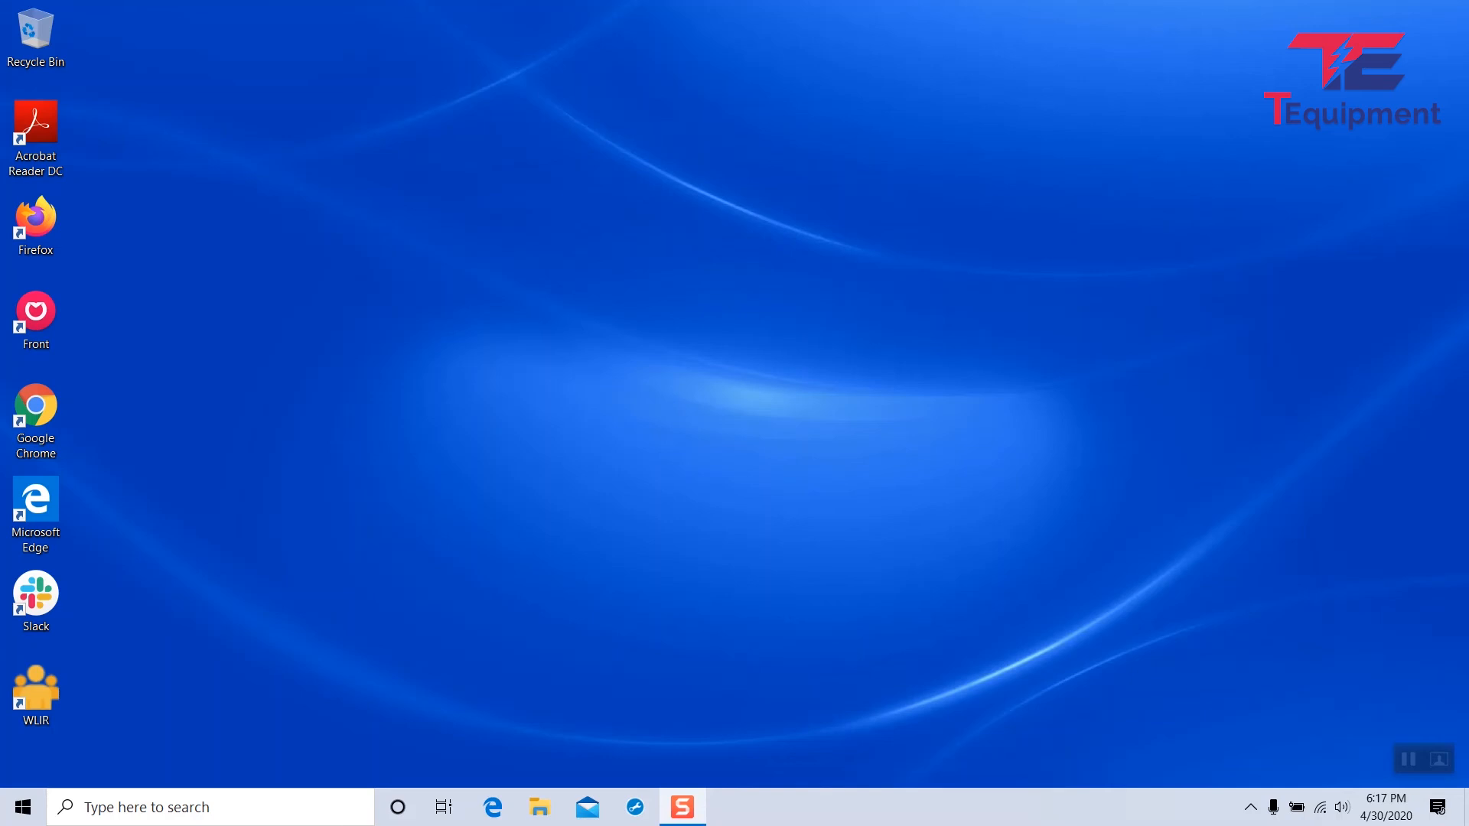
double_click(34, 691)
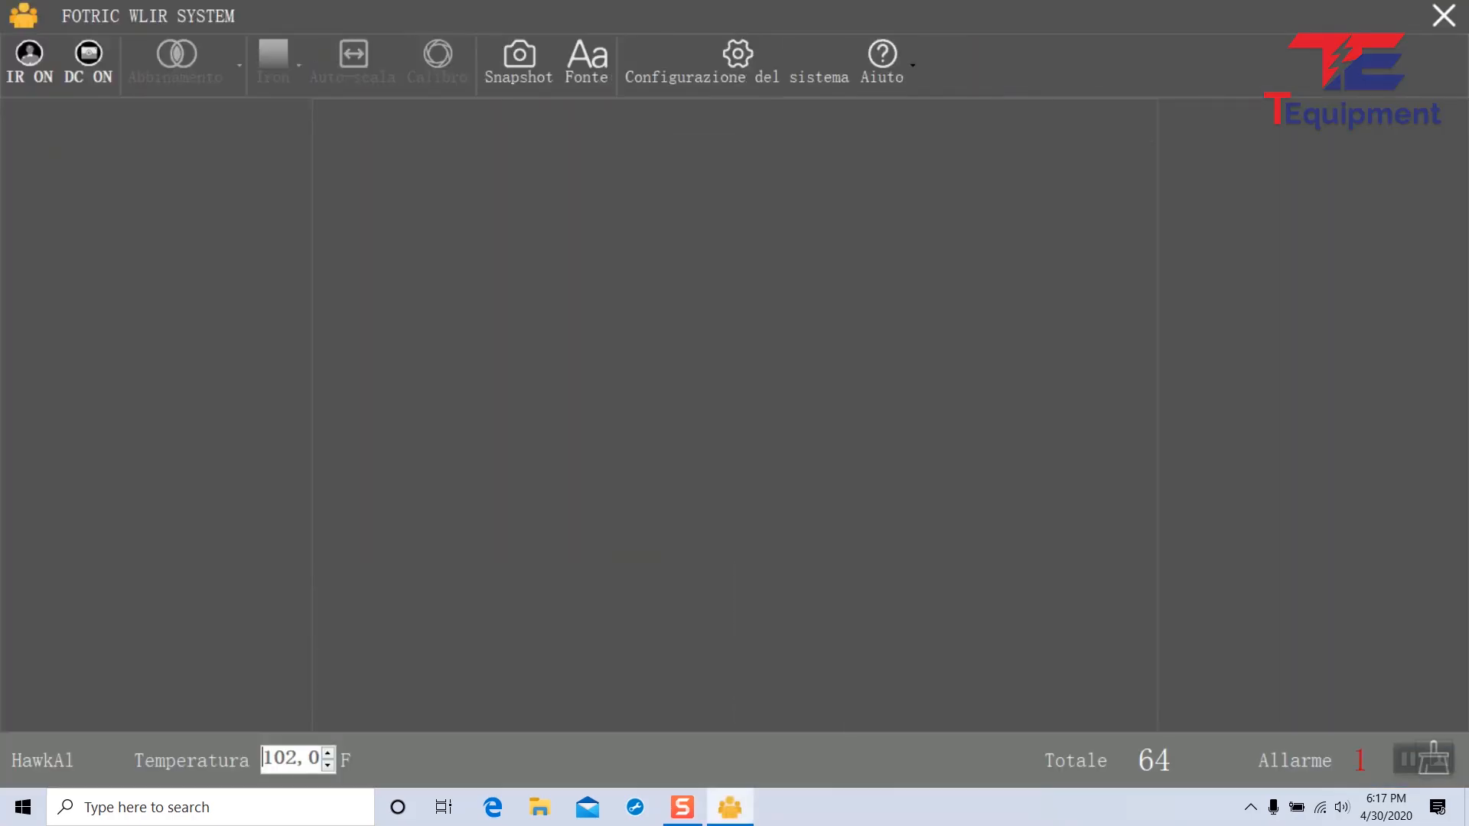
- In the Italian interface, open Configurazione del sistema > Lingua and choose English (United States)
left_click(88, 62)
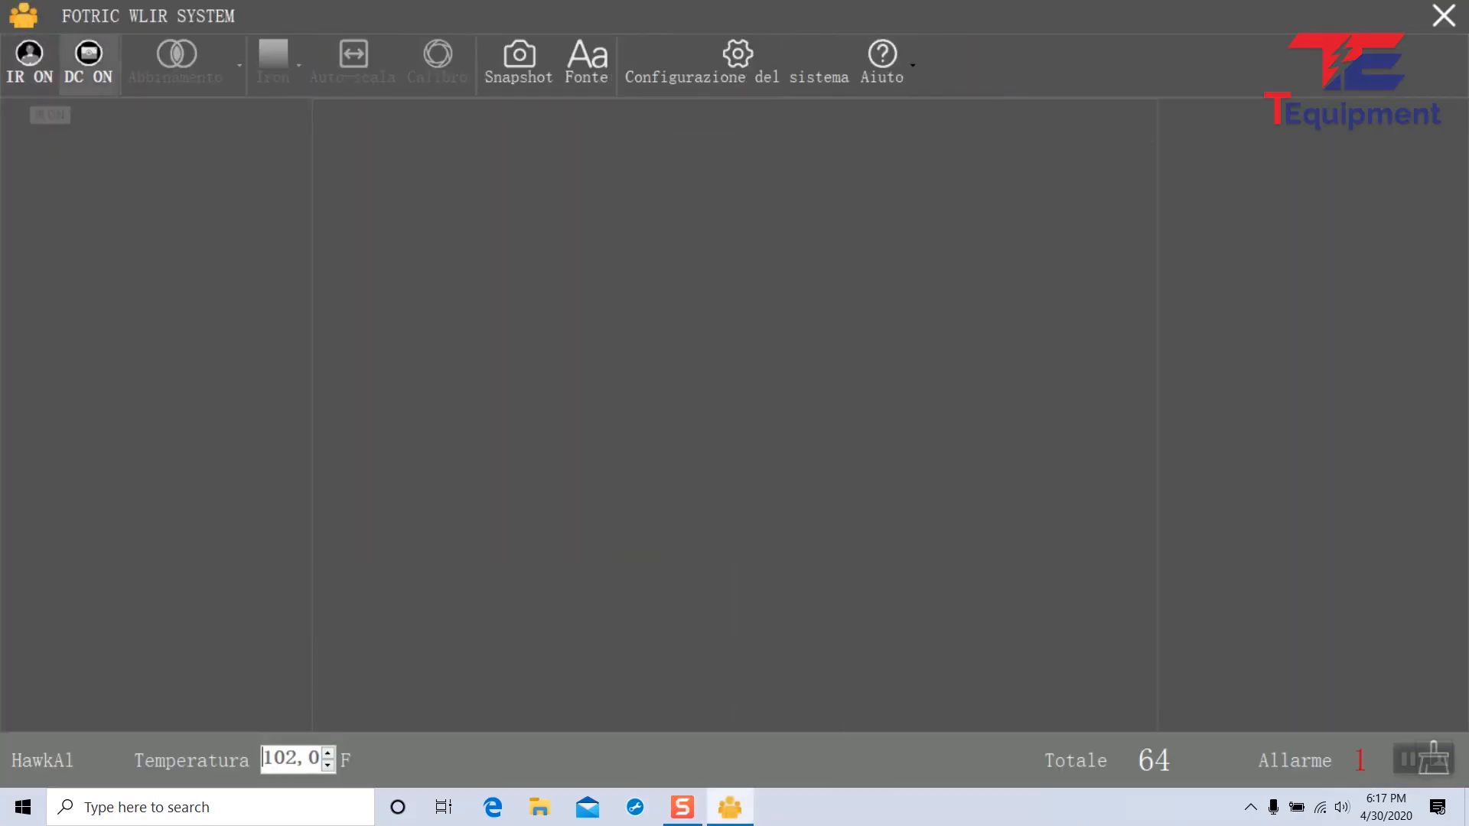
mouse_move(736, 63)
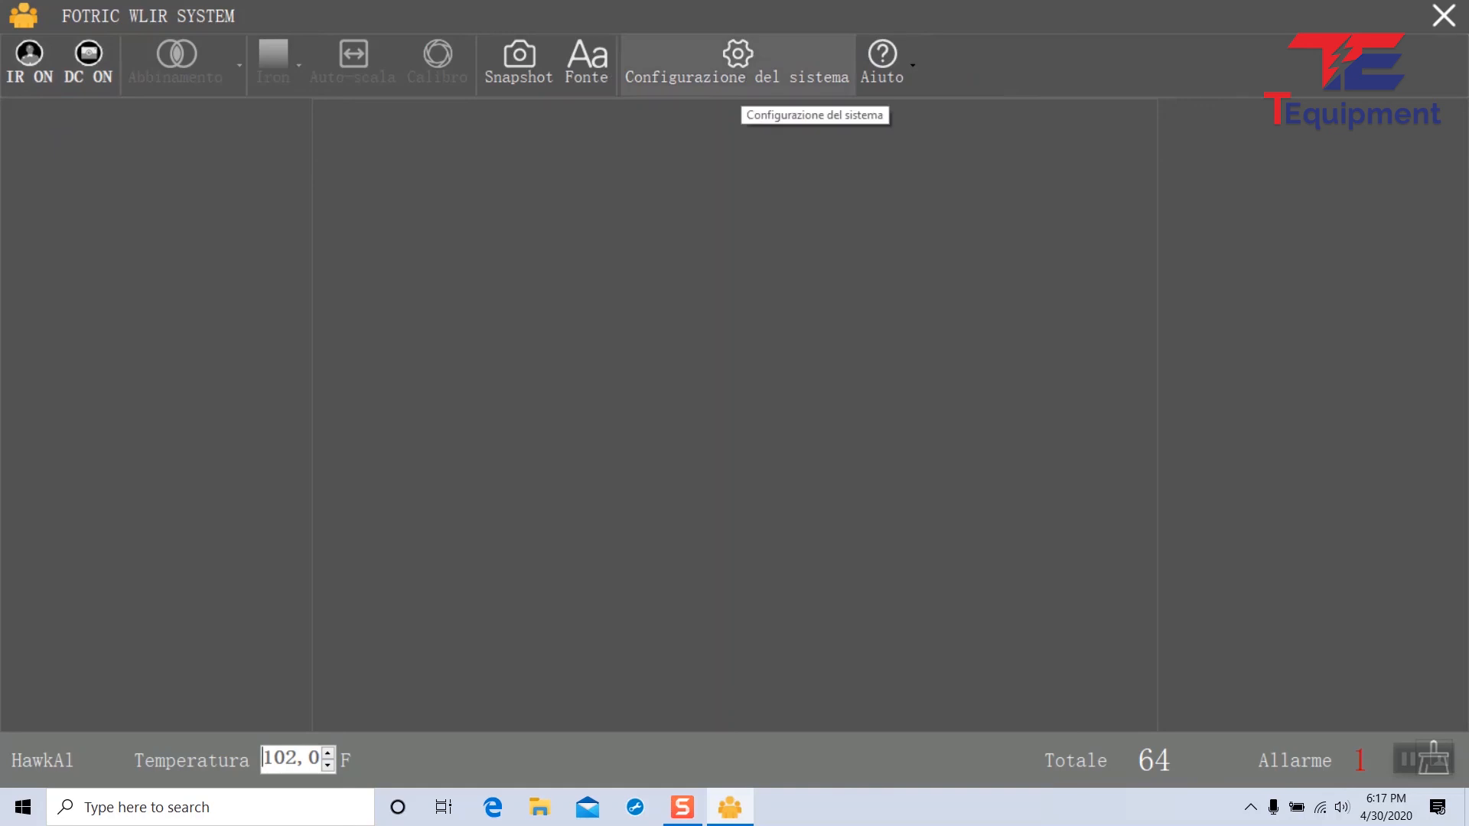
left_click(737, 62)
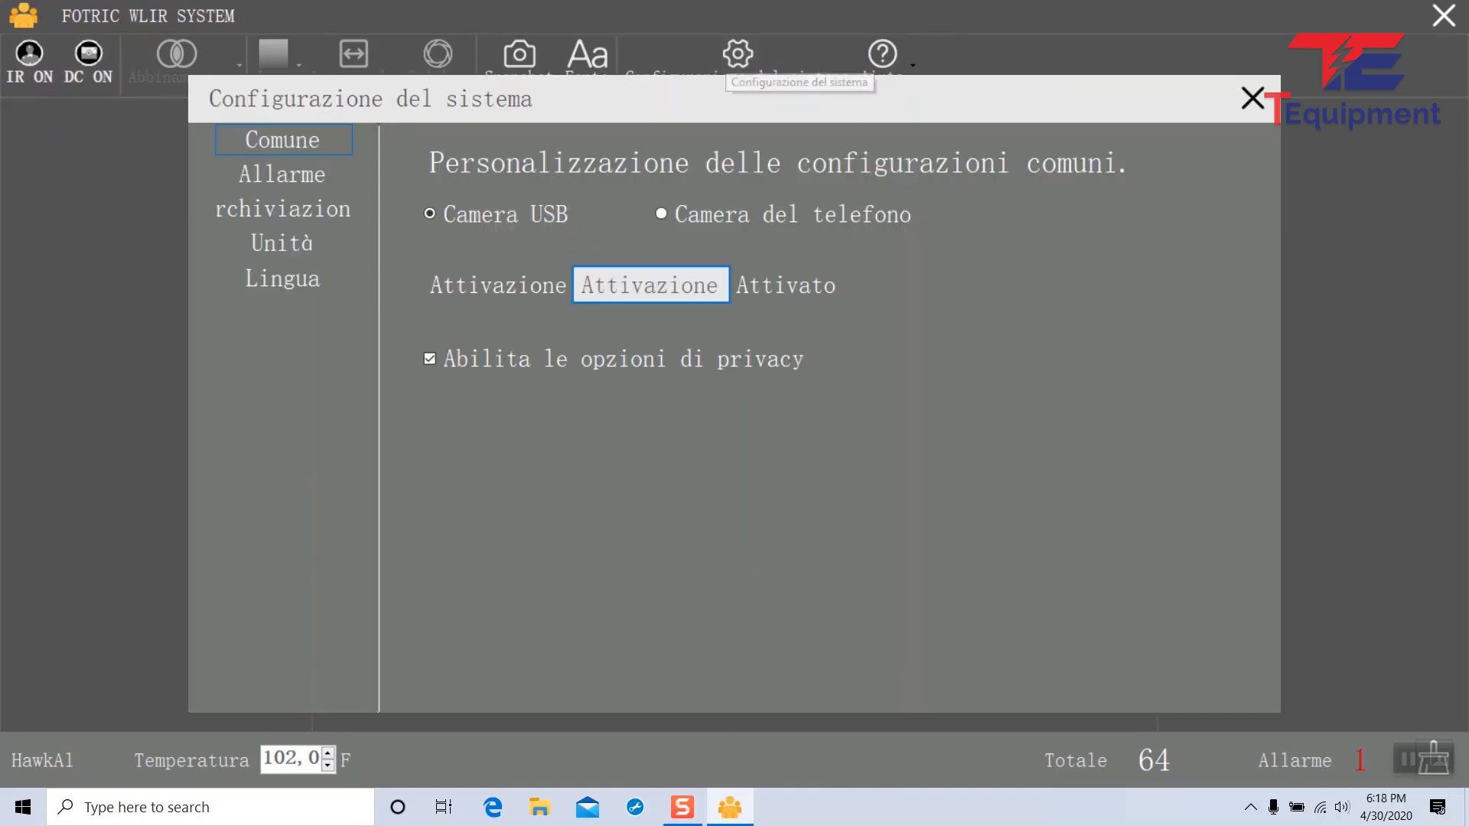
left_click(280, 278)
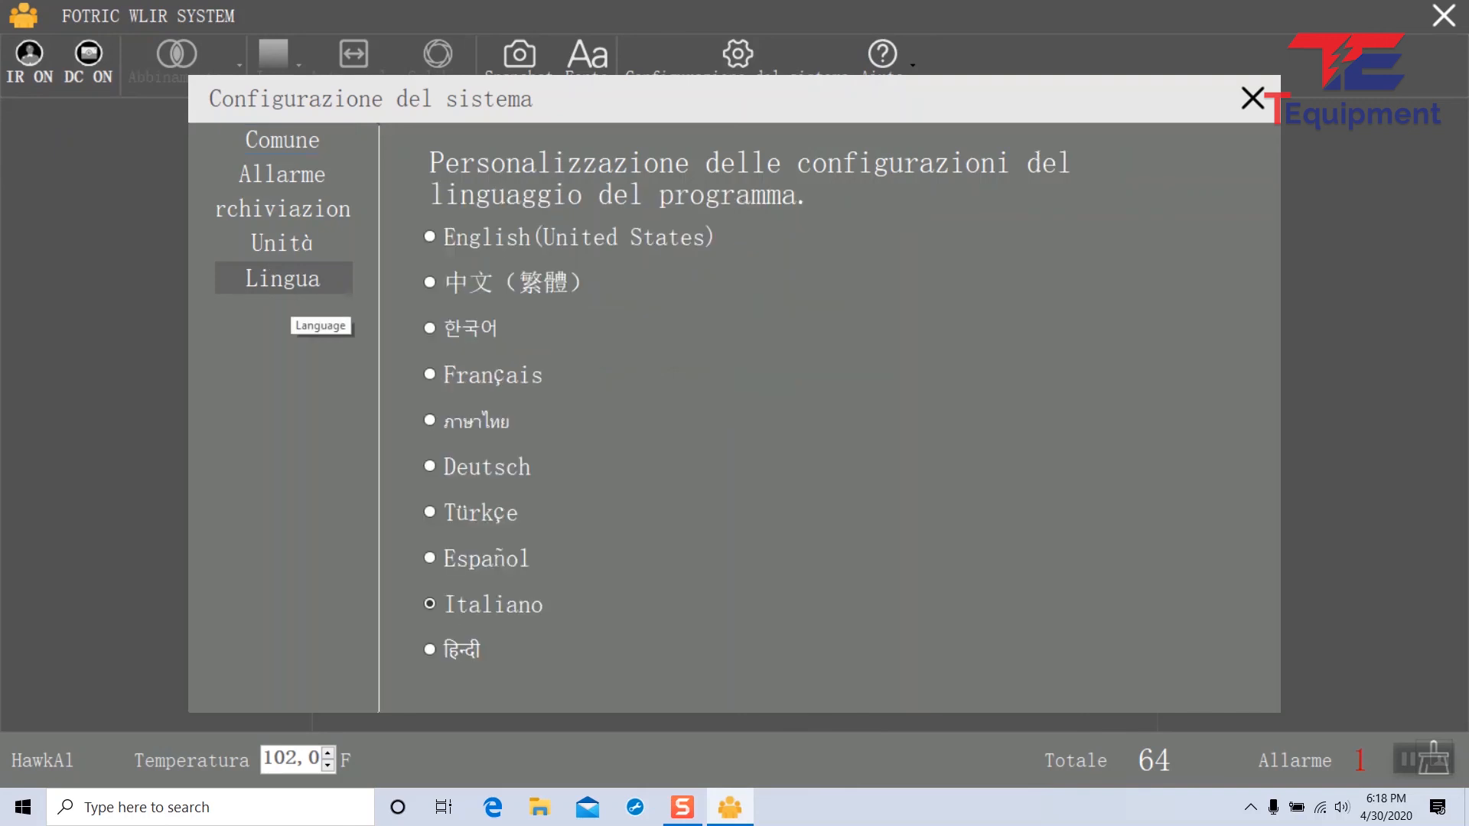
left_click(429, 237)
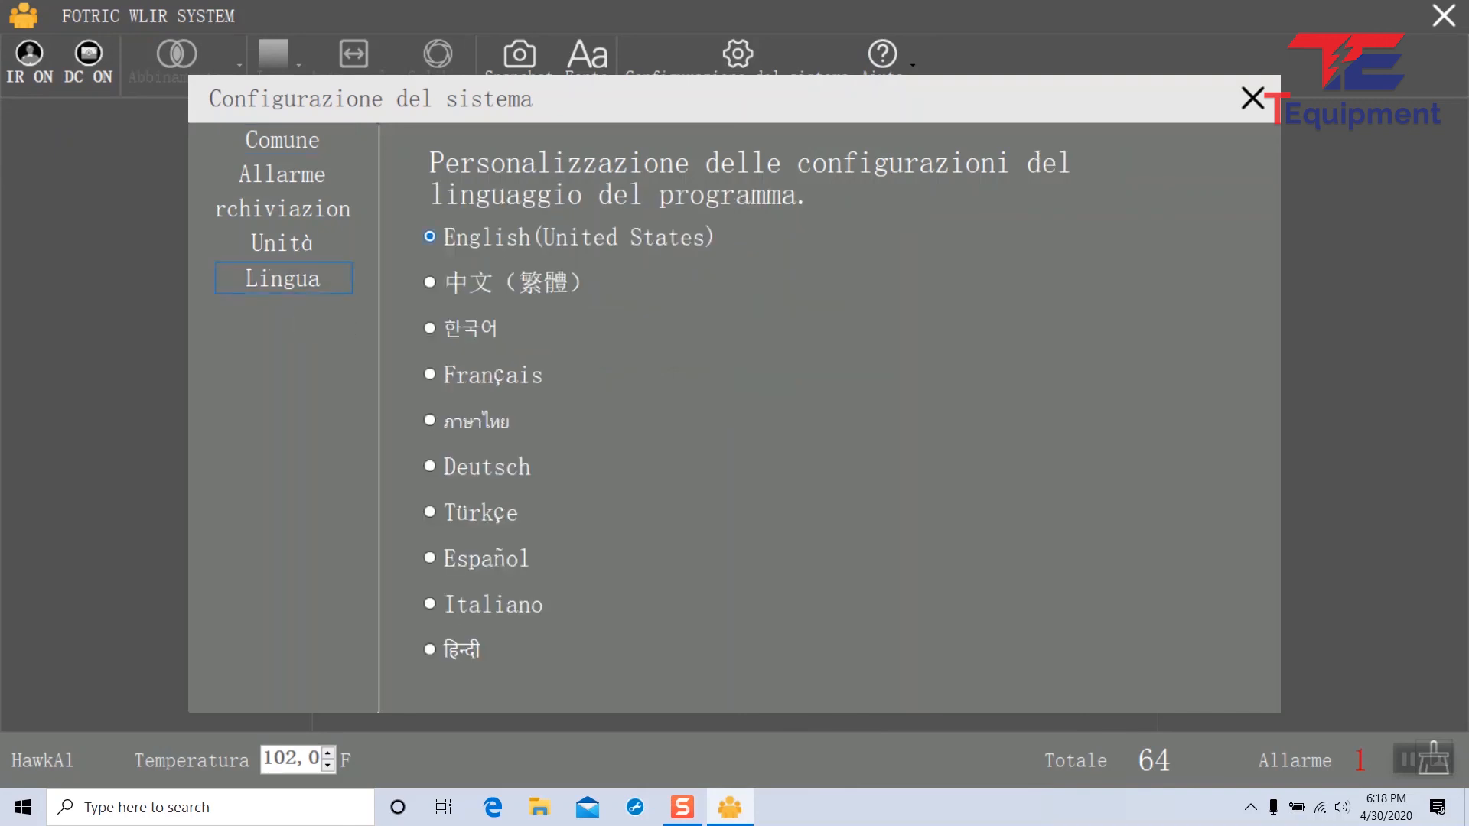